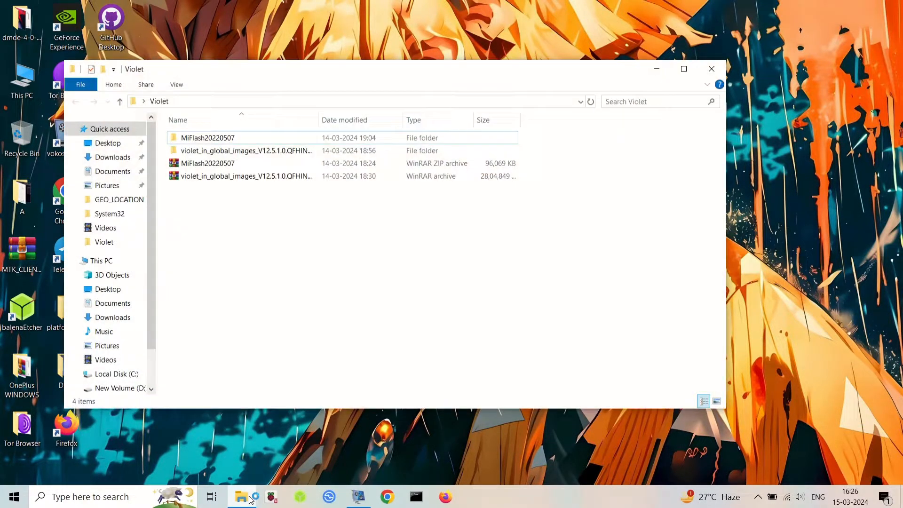
- Maximize Explorer, enter the MiFlash20220507 folder and launch XiaoMiFlash.exe
click(684, 69)
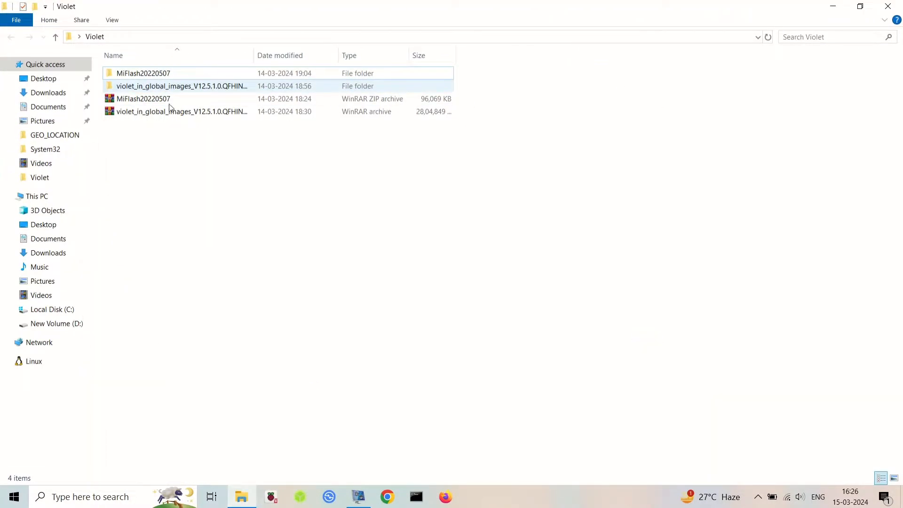
double_click(143, 74)
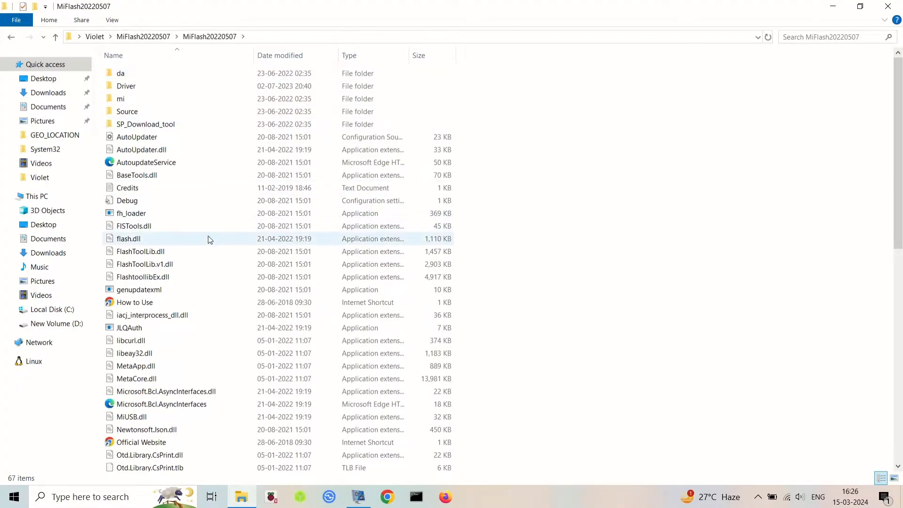
scroll(down, 3)
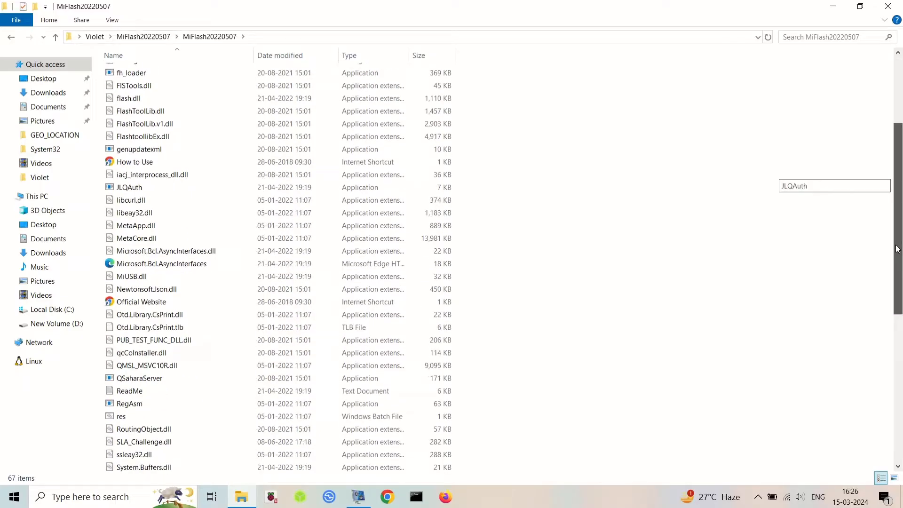
scroll(down, 3)
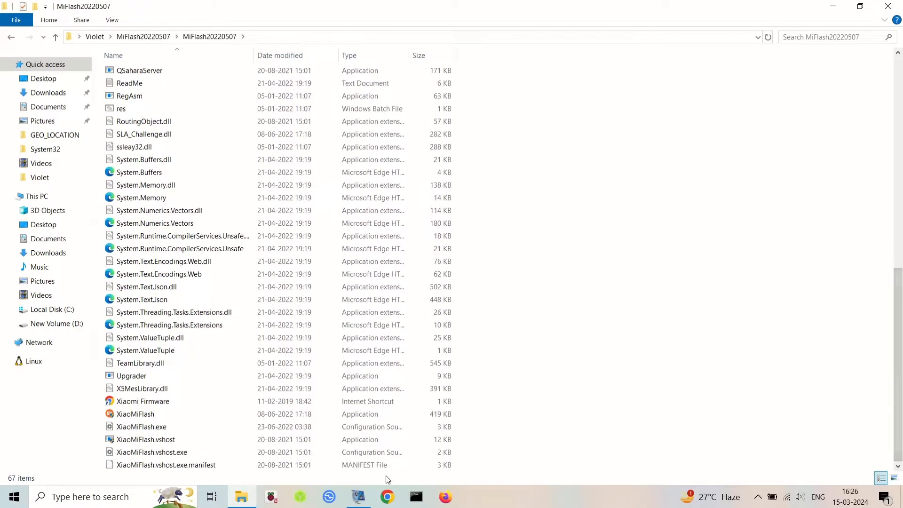
click(135, 414)
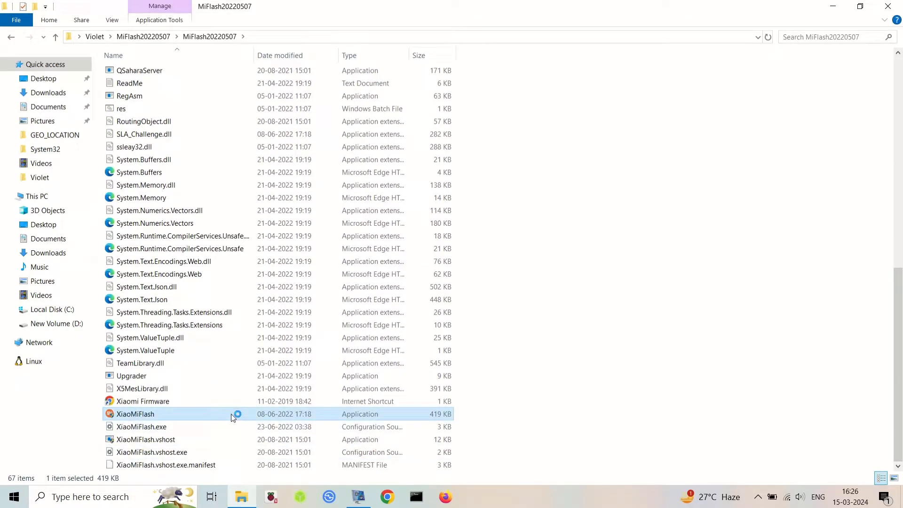
mouse_move(406, 337)
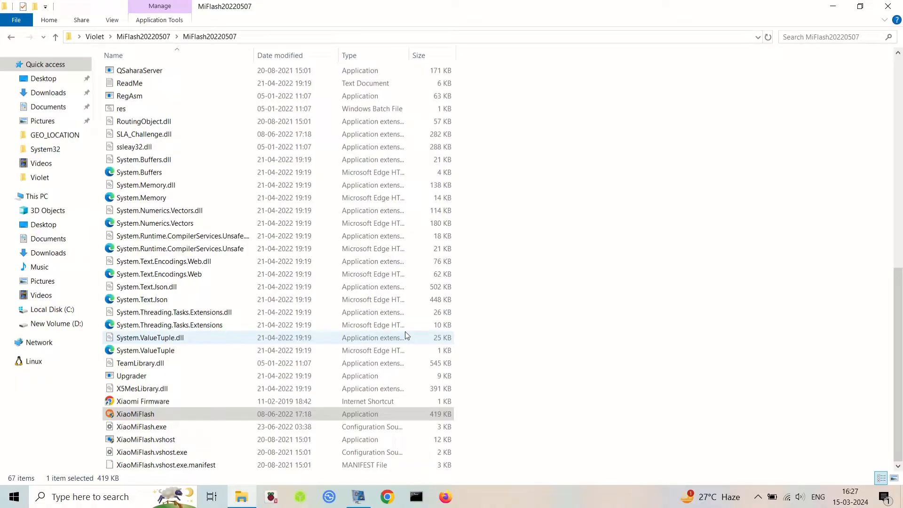
mouse_move(516, 348)
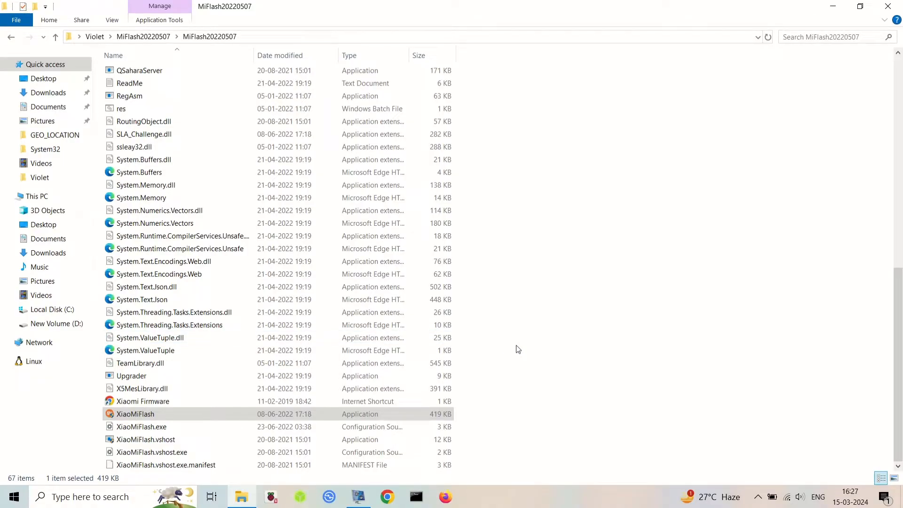
- Close MiFlash's driver prompt, refresh the tool folder to reveal the new logs folder, and select XiaoMiFlash
double_click(135, 414)
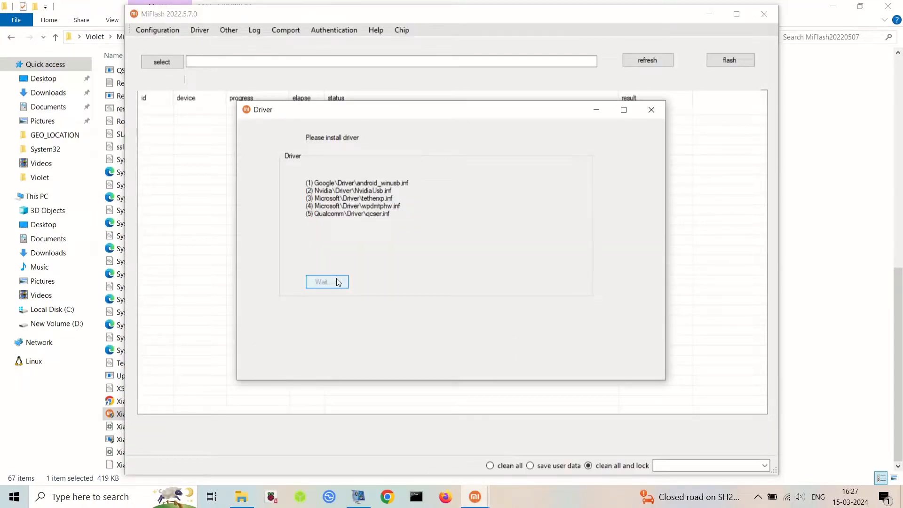
click(327, 282)
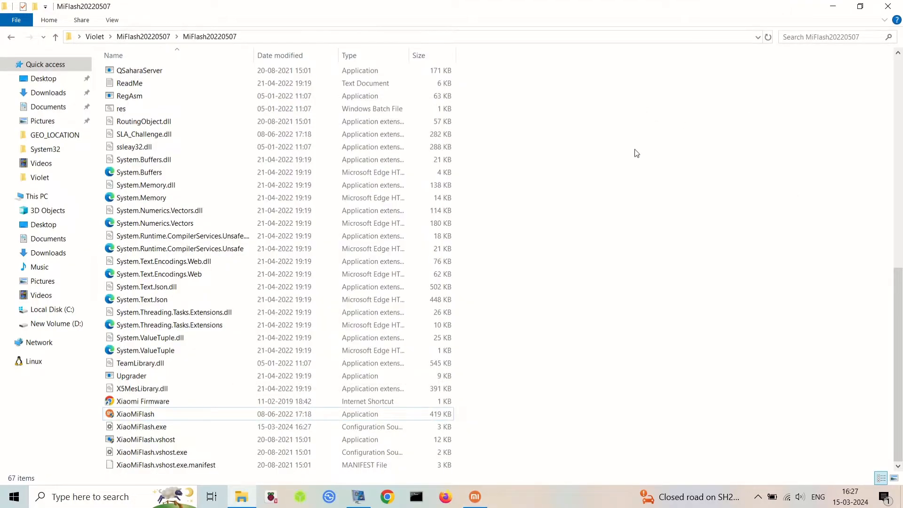
right_click(637, 154)
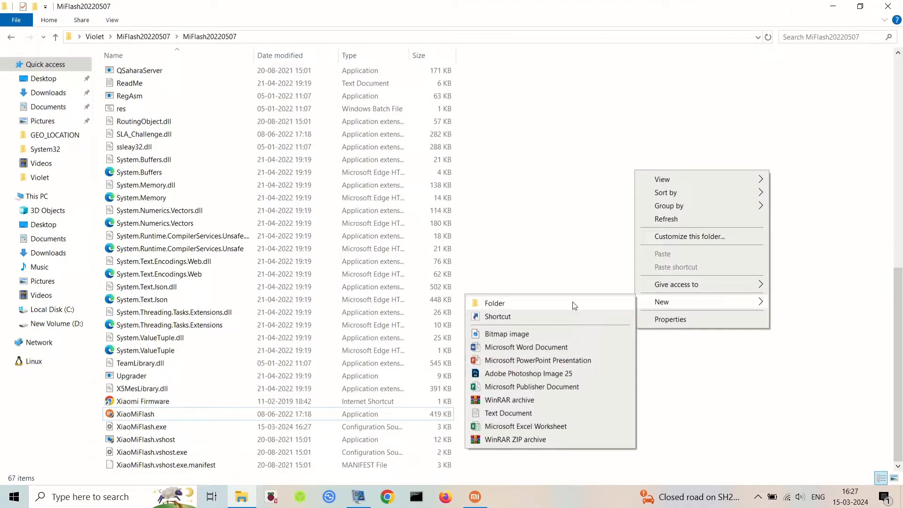
click(494, 303)
text(mi)
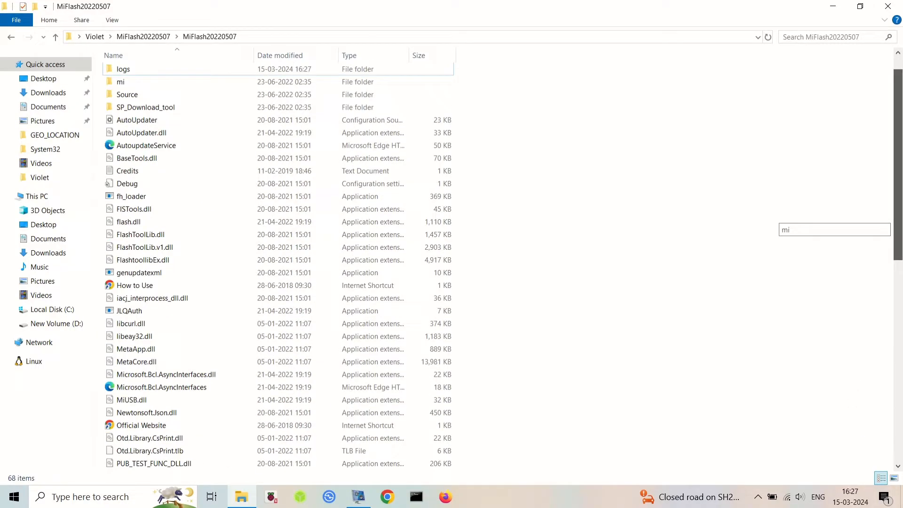
click(136, 414)
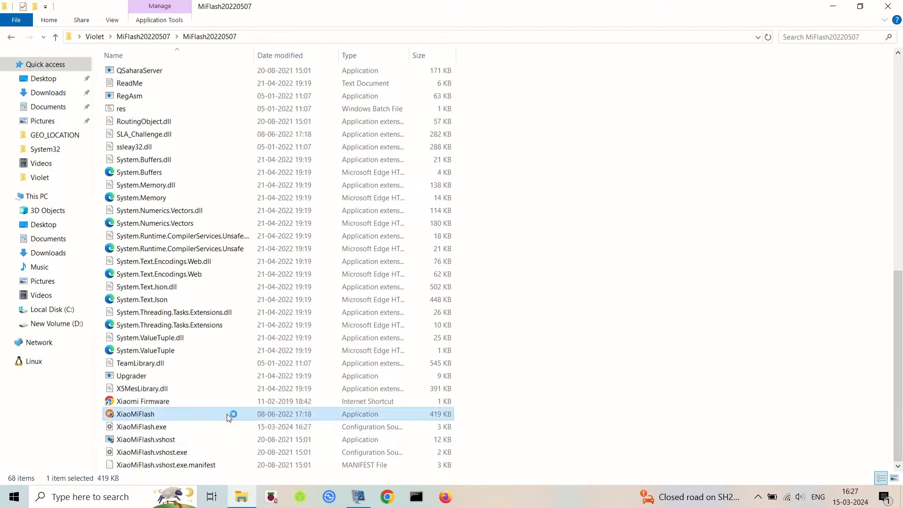
- Relaunch XiaoMiFlash and run Install in its Driver dialog for the five listed device drivers
double_click(134, 414)
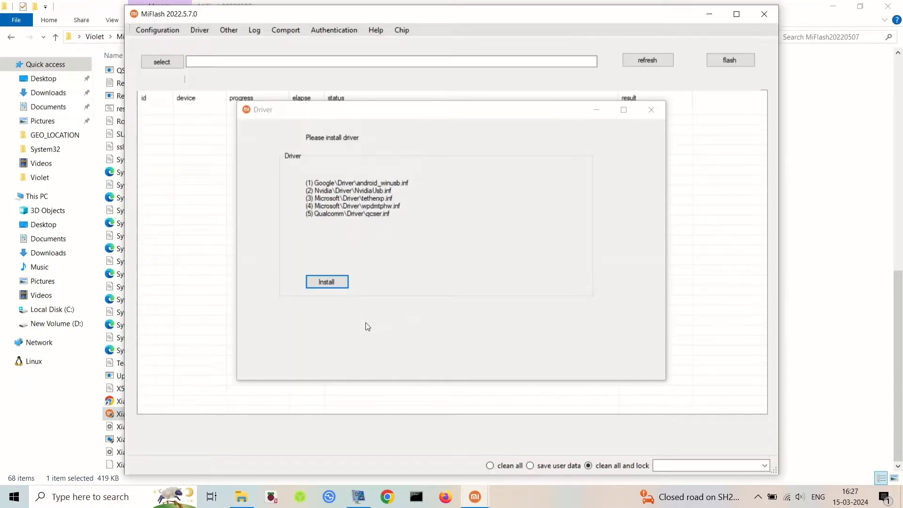
click(327, 281)
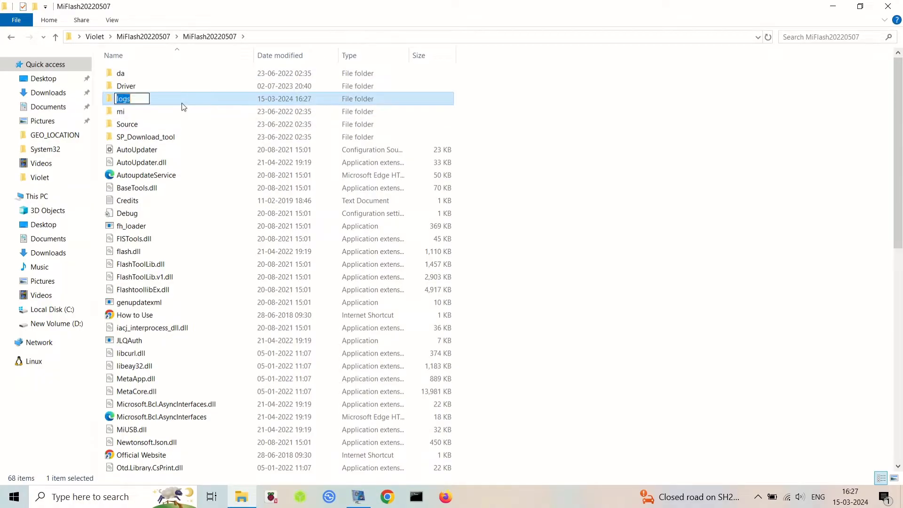
scroll(down, 3)
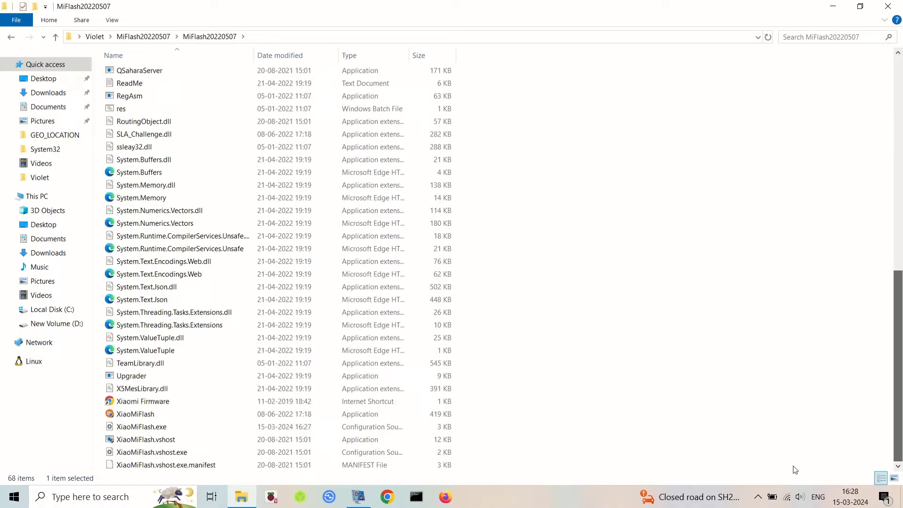
double_click(136, 414)
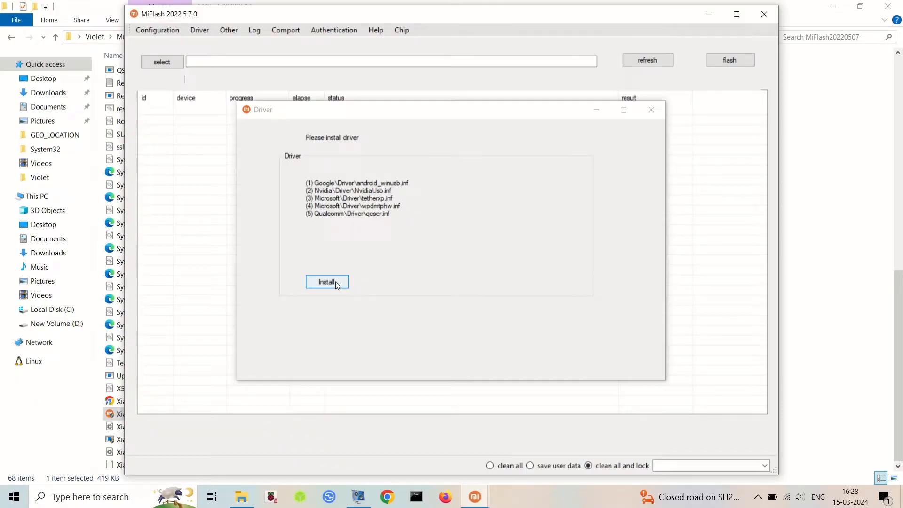
click(326, 281)
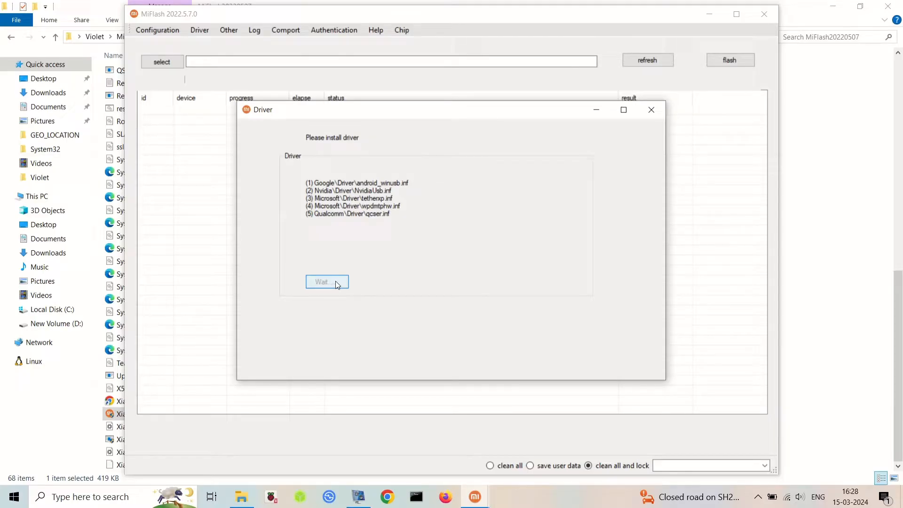
click(328, 281)
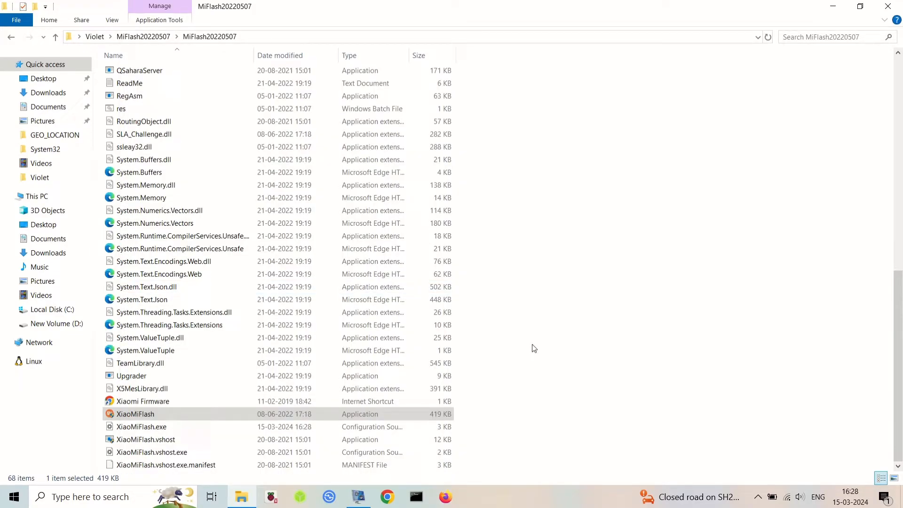
mouse_move(290, 418)
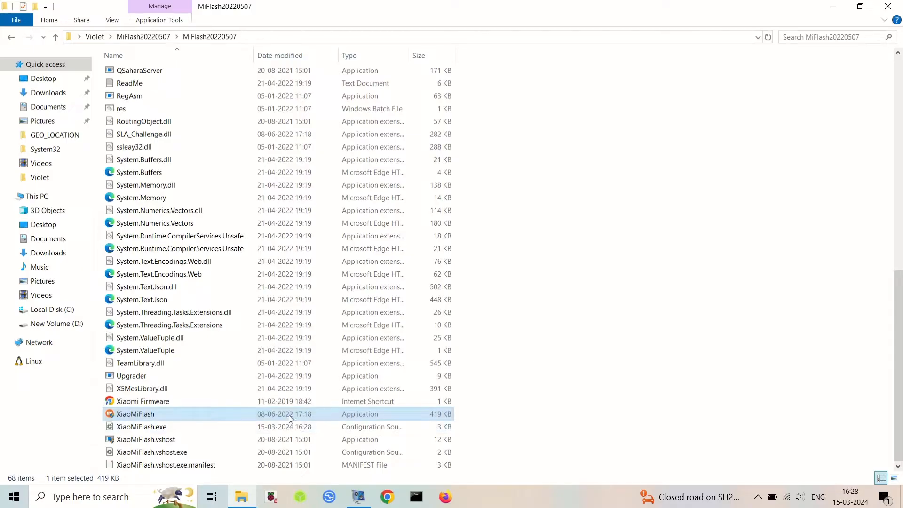
- Look inside the violet_in_global_images folder at its flash_all scripts and images, then return to Violet
double_click(135, 414)
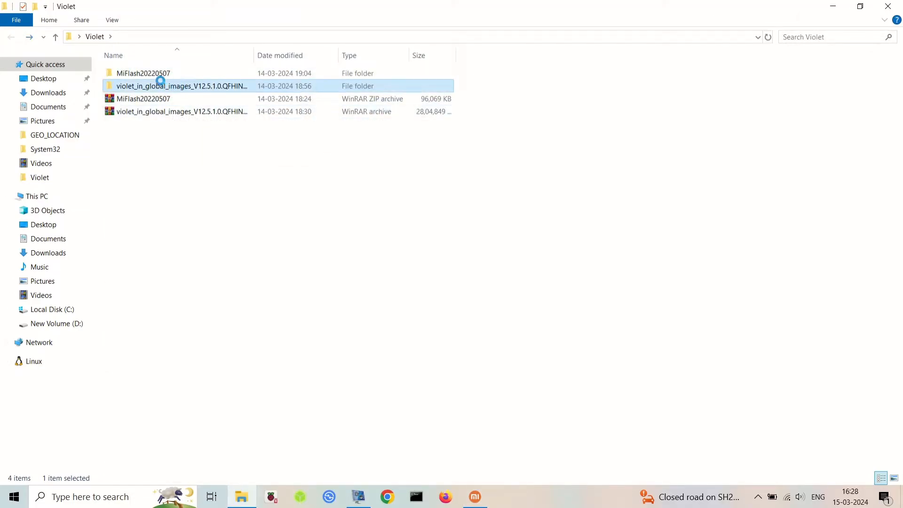
double_click(182, 86)
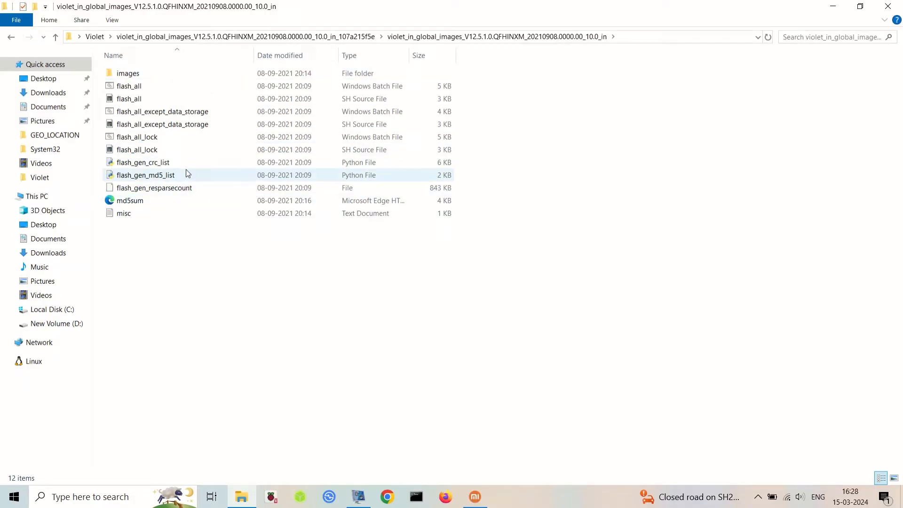
click(94, 36)
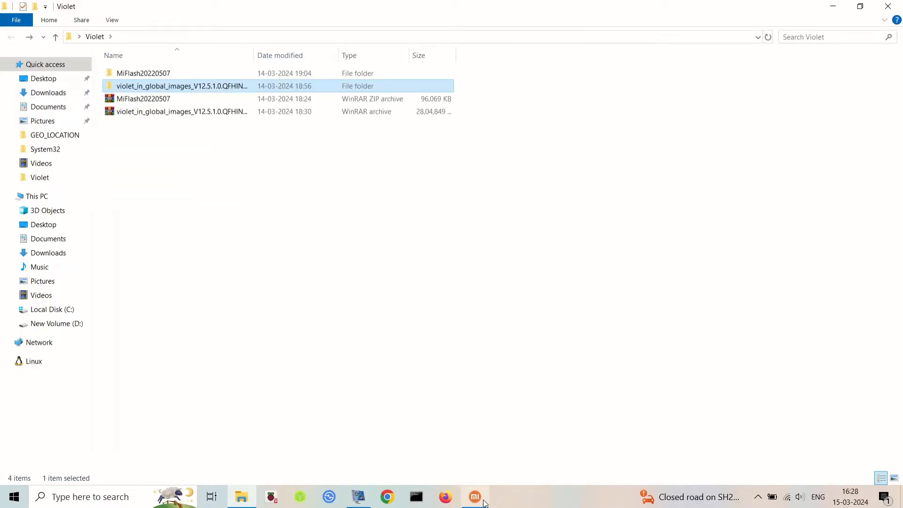
- Load the Desktop violet_in_global_images folder as MiFlash's ROM path, with flash_all_lock.bat set
click(474, 496)
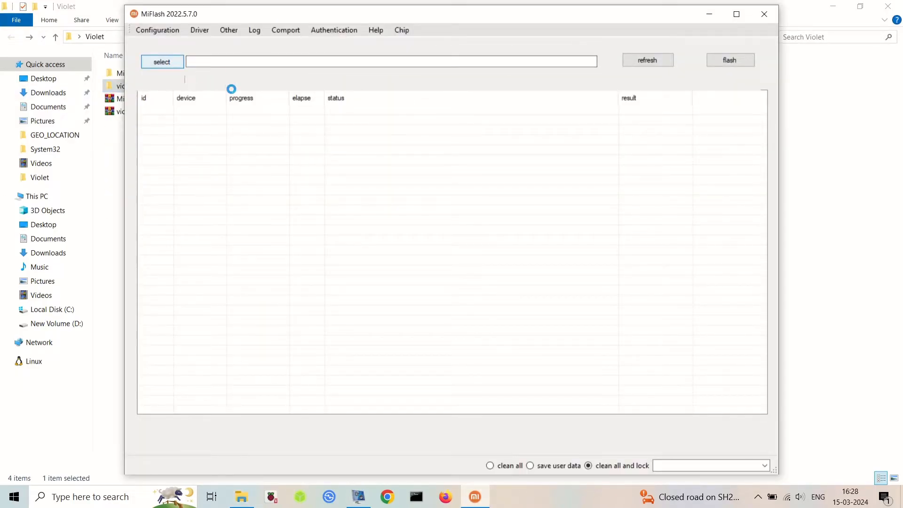
click(162, 62)
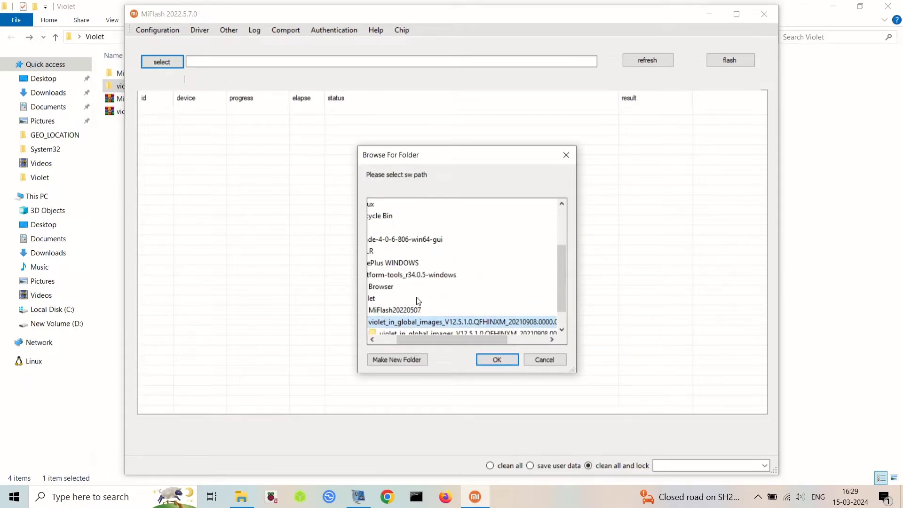
click(496, 359)
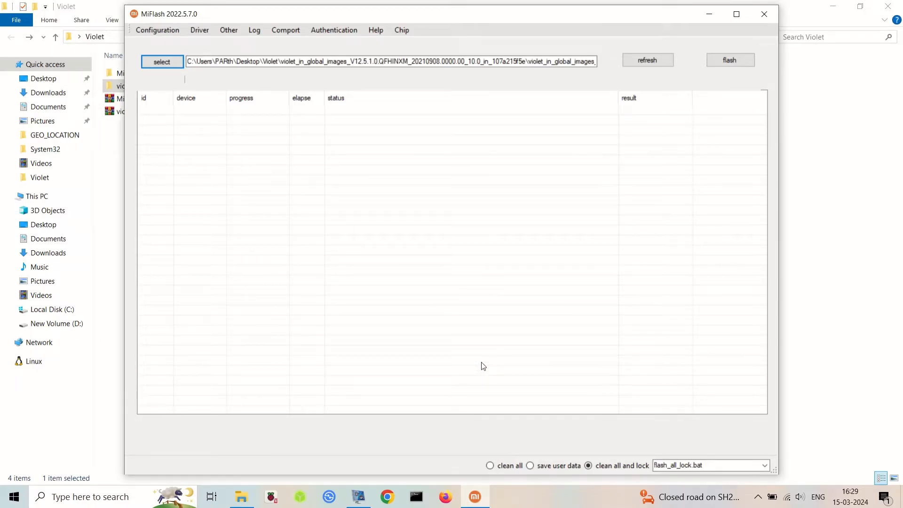
click(647, 61)
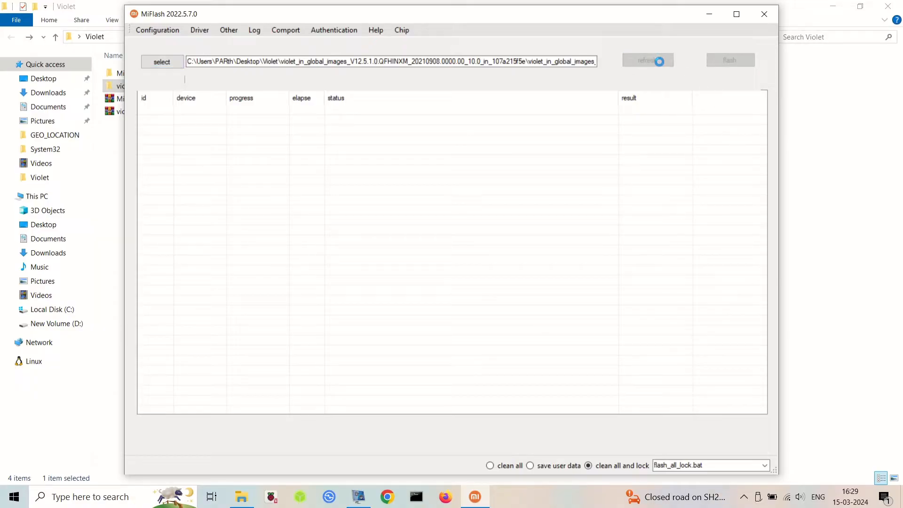
- Detect device 9857ca62, choose clean all (flash_all.bat) and start flashing the ROM
click(646, 60)
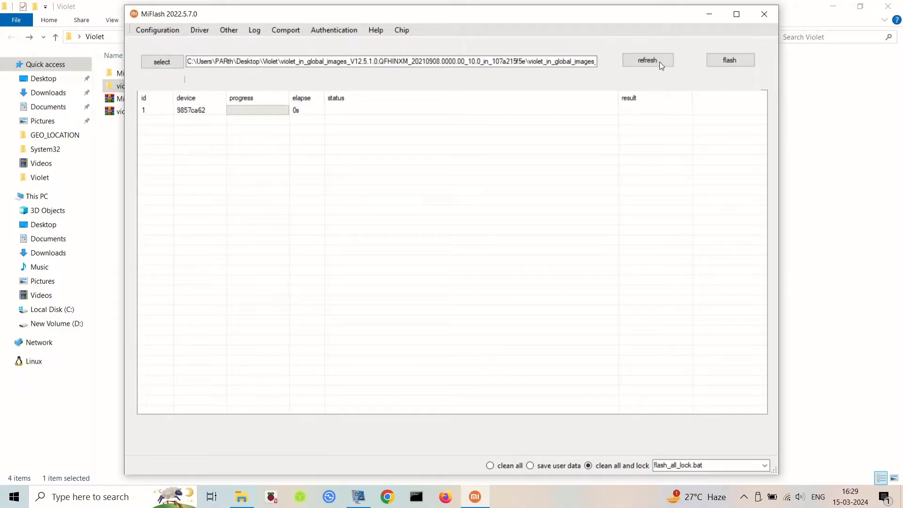
mouse_move(617, 471)
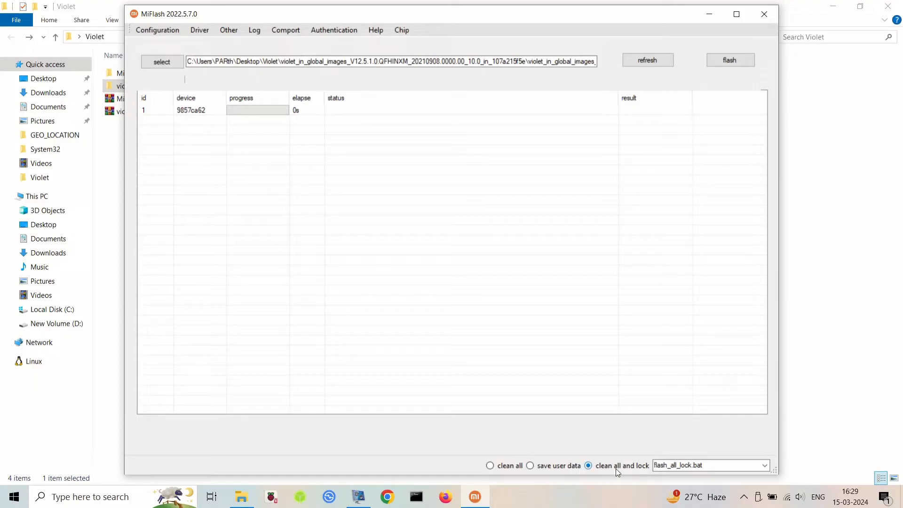
click(489, 466)
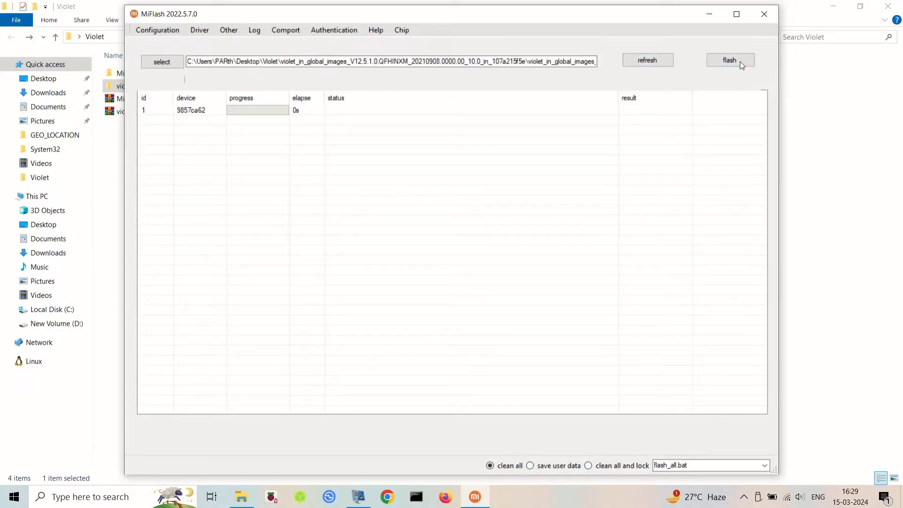
click(729, 61)
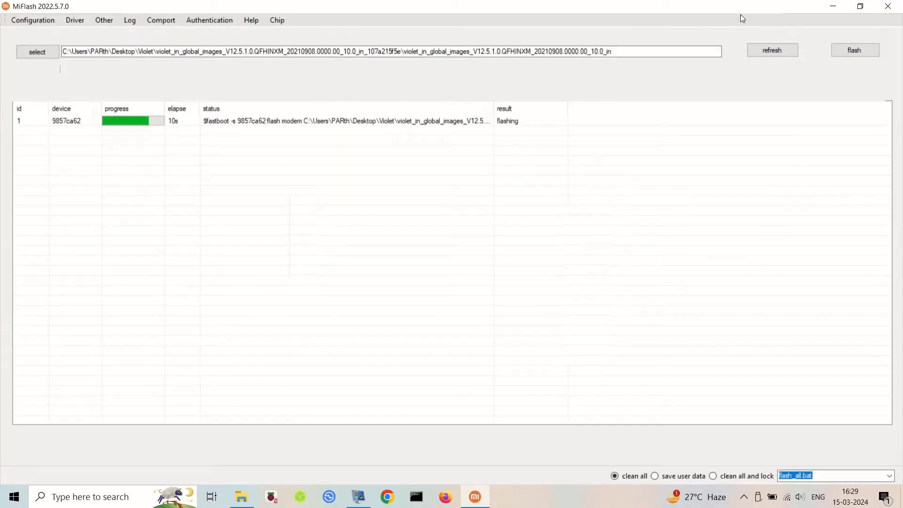